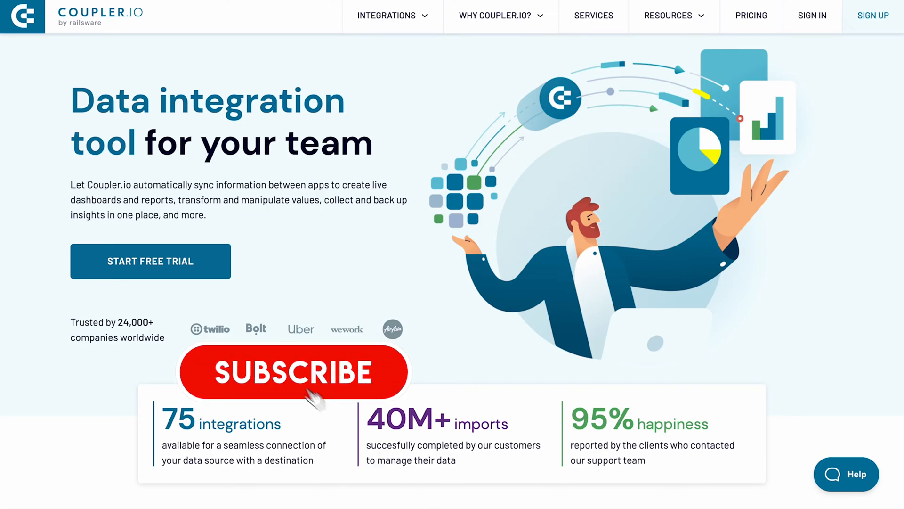
Start a Coupler.io free trial from the home page, landing on the account dashboard
left_click(293, 372)
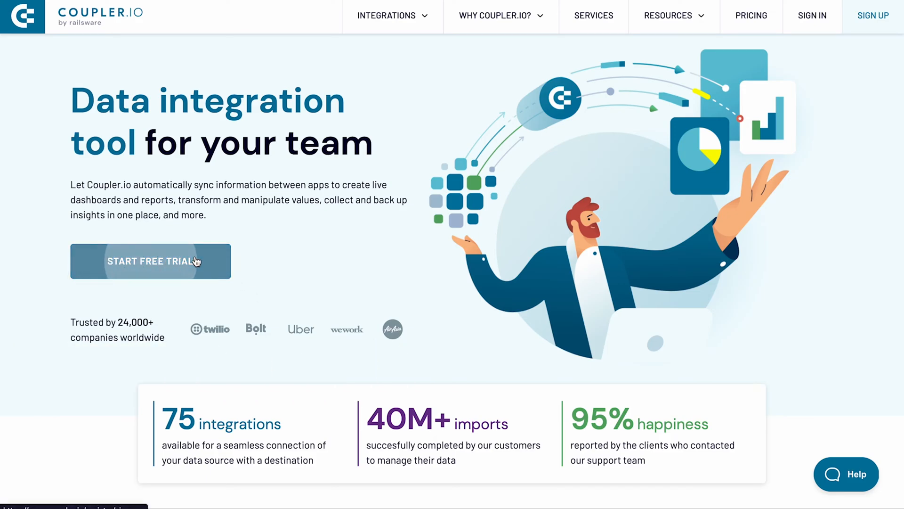
left_click(151, 261)
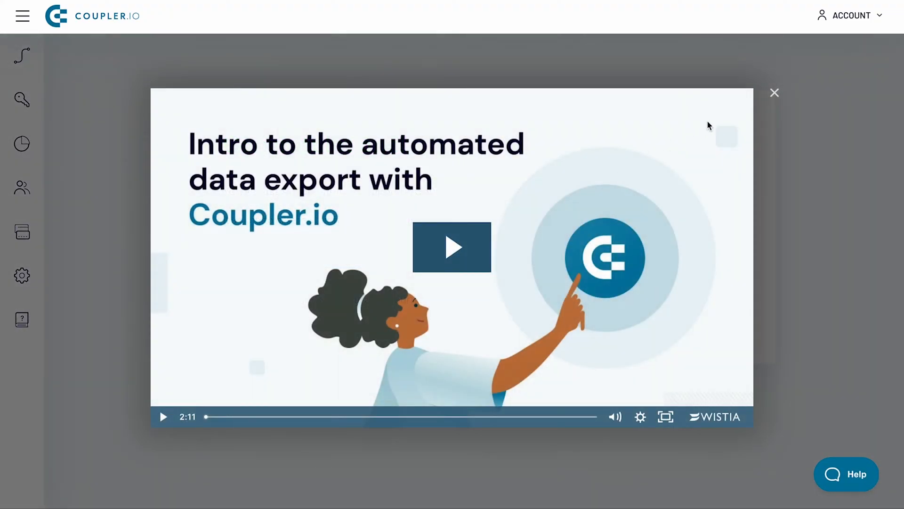
Add a new importer with JSON as source and Microsoft Excel as destination
left_click(774, 92)
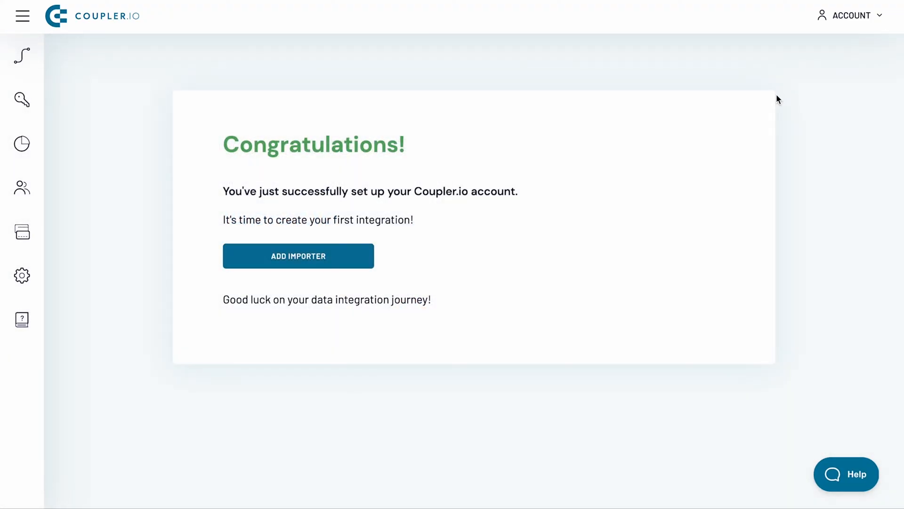
mouse_move(346, 266)
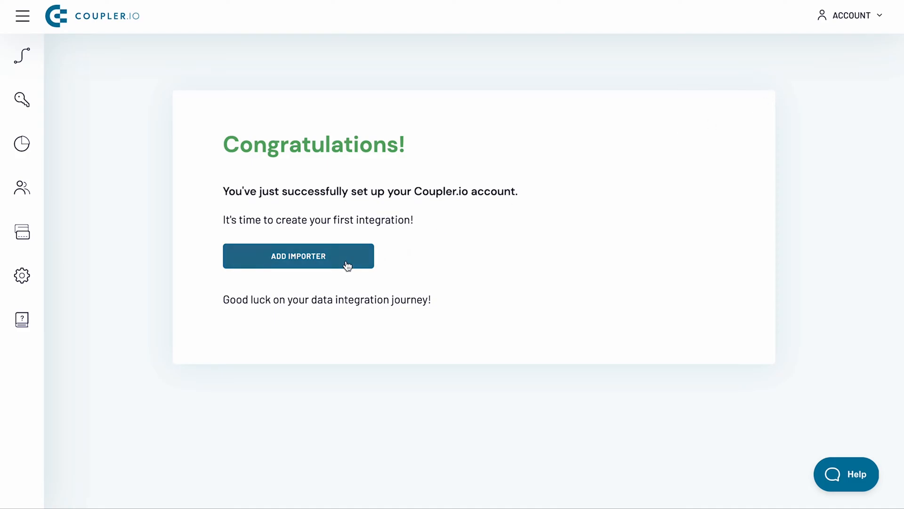
left_click(299, 255)
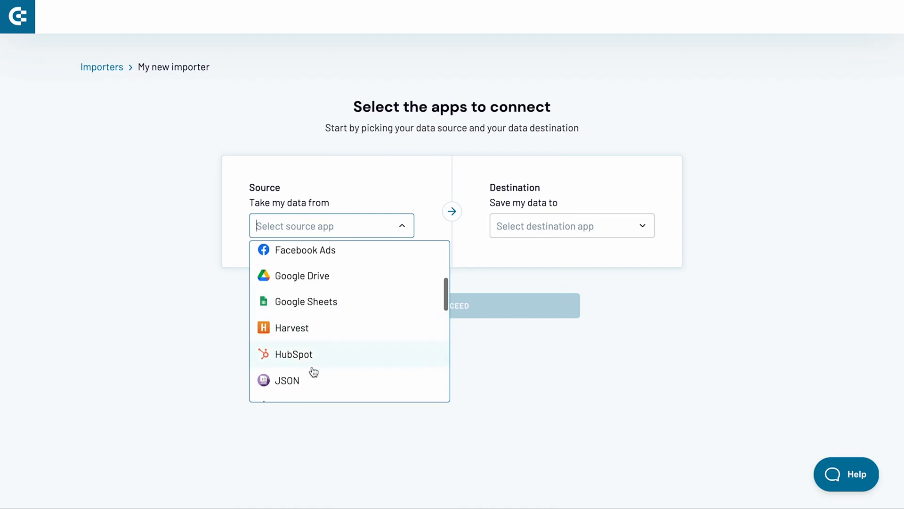
left_click(286, 380)
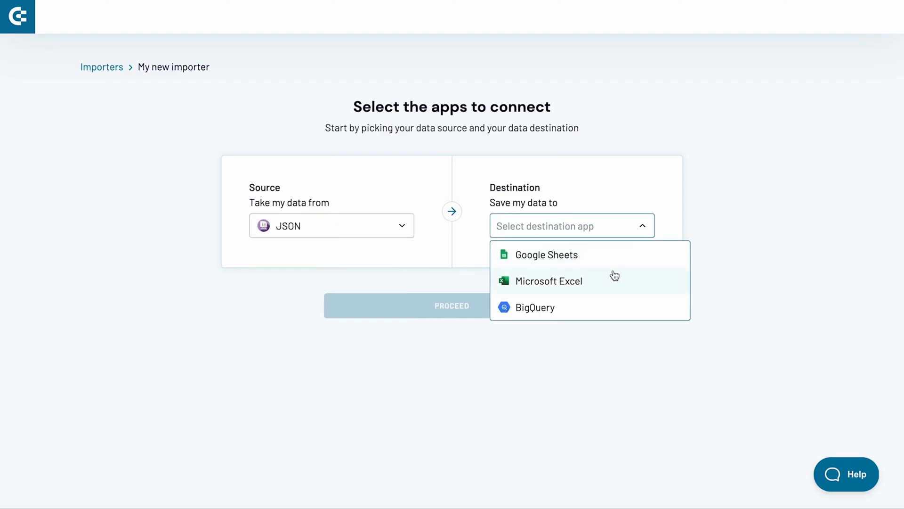
mouse_move(618, 281)
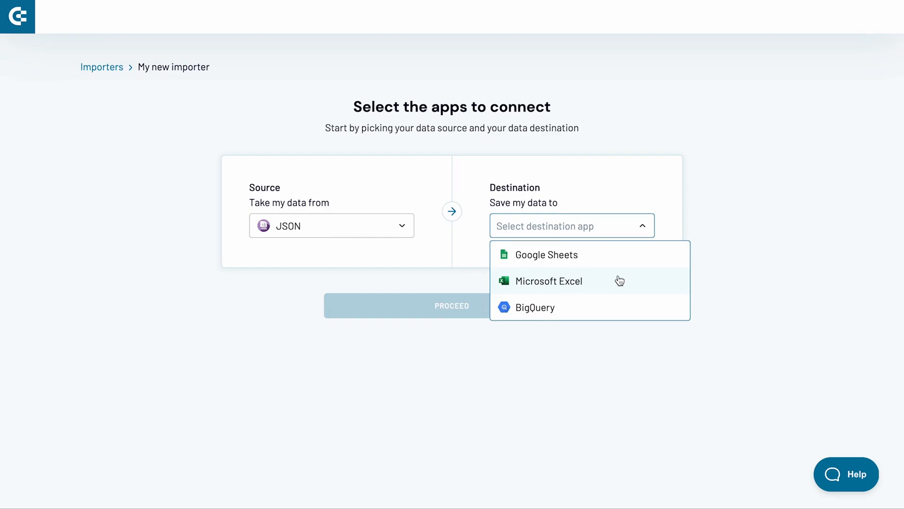
left_click(548, 281)
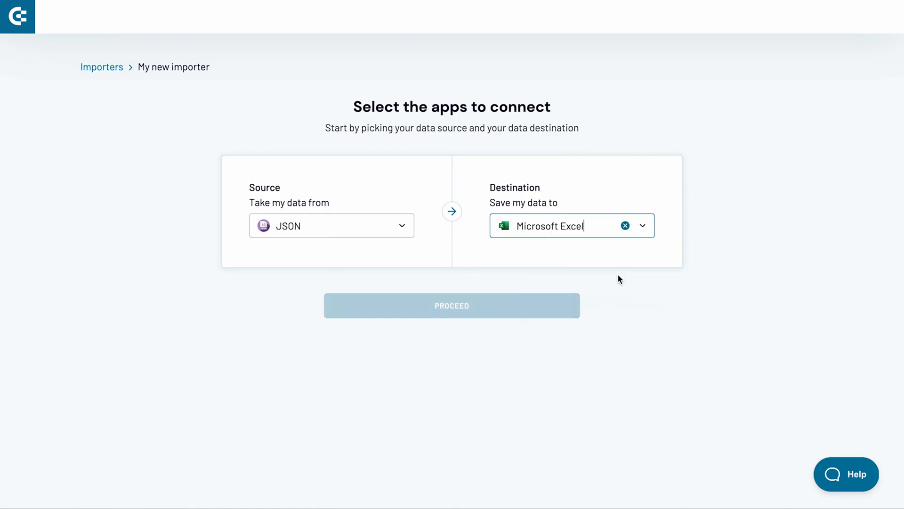
Proceed to the importer settings and rename Untitled Importer to Roadmap
left_click(452, 305)
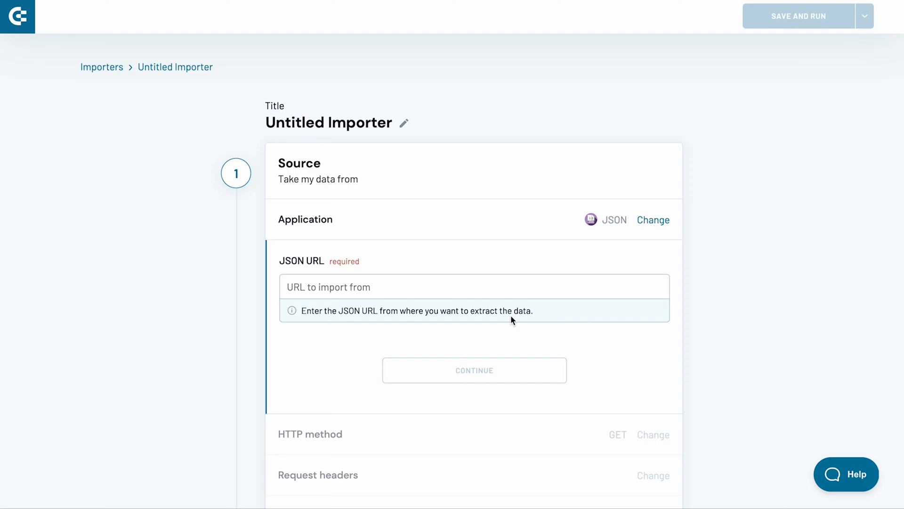
left_click(337, 123)
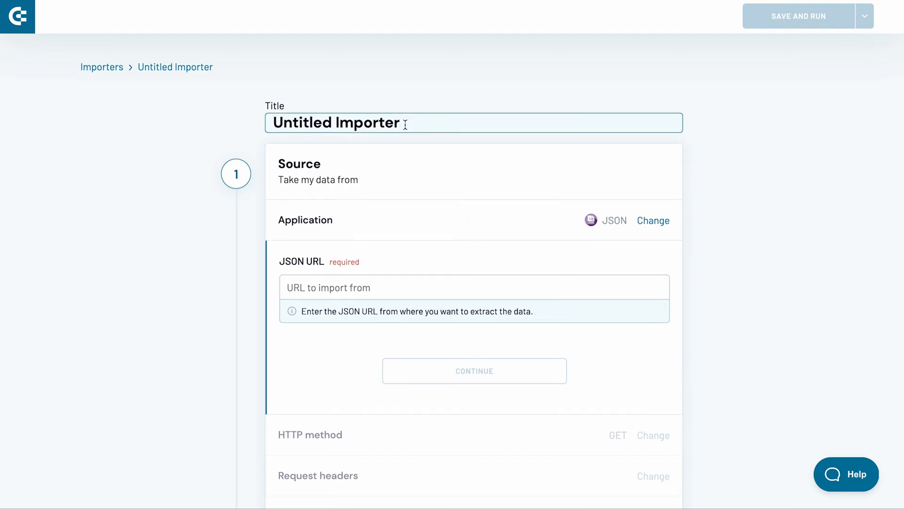
type("Roadmap")
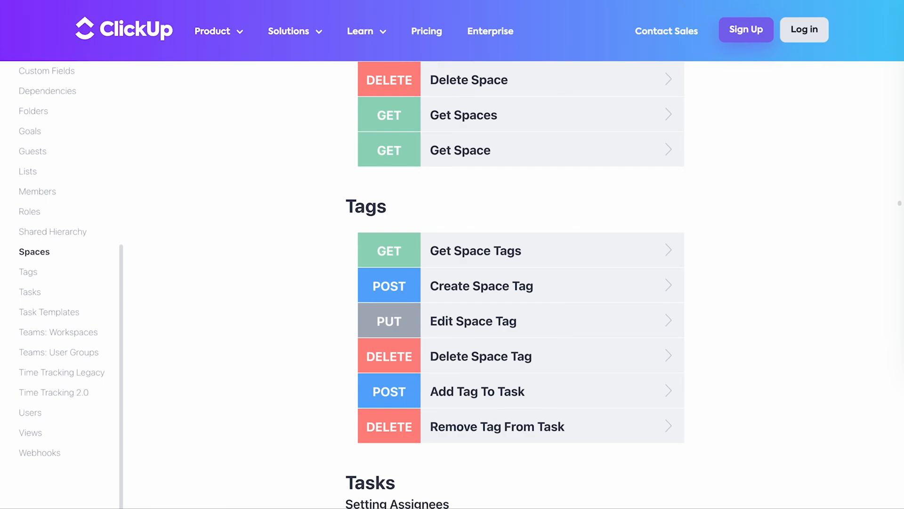
Select the Get Tasks request URL from ClickUp's Tasks API section
scroll("down", 3)
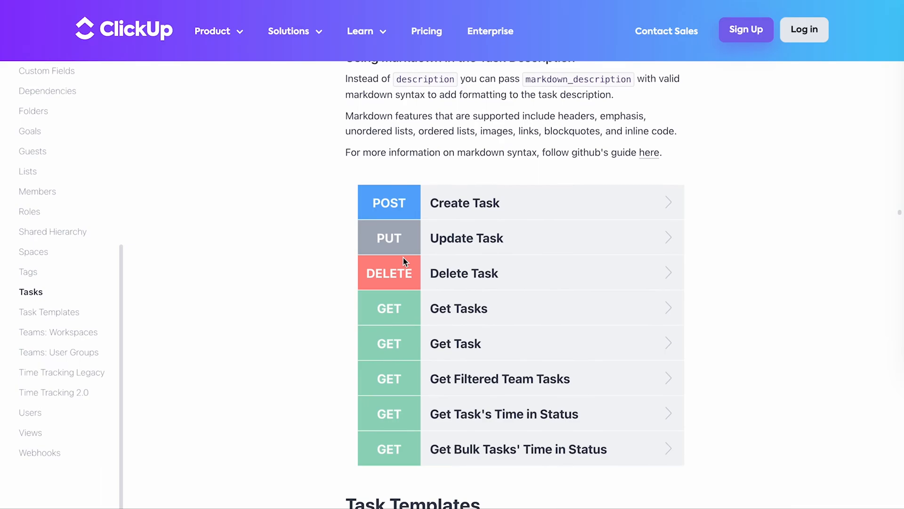
left_click(458, 308)
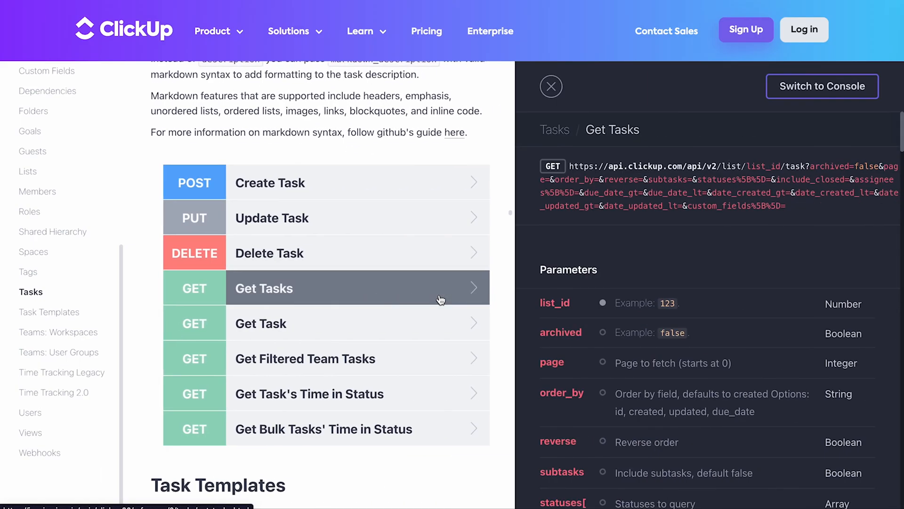
mouse_move(718, 206)
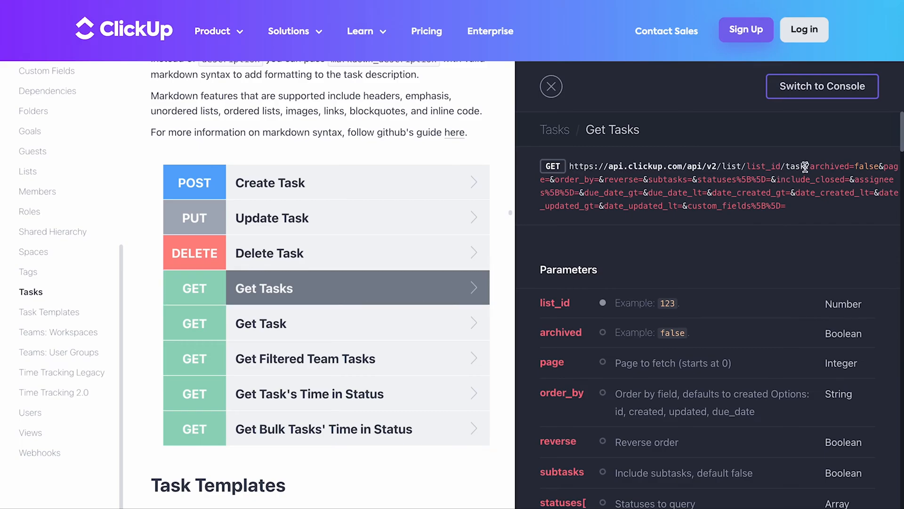
left_click_drag(569, 166, 807, 166)
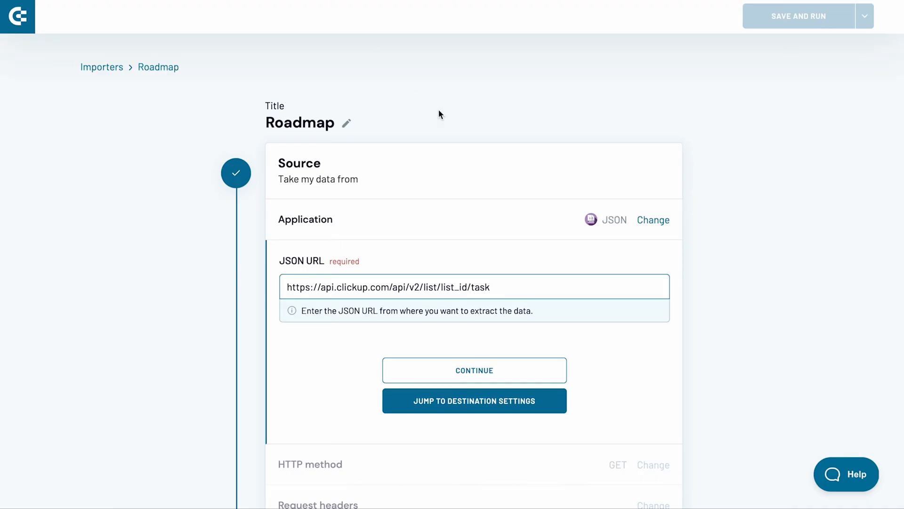
Set the JSON URL to the ClickUp tasks endpoint for list 374744900 with GET method
type("37.744900")
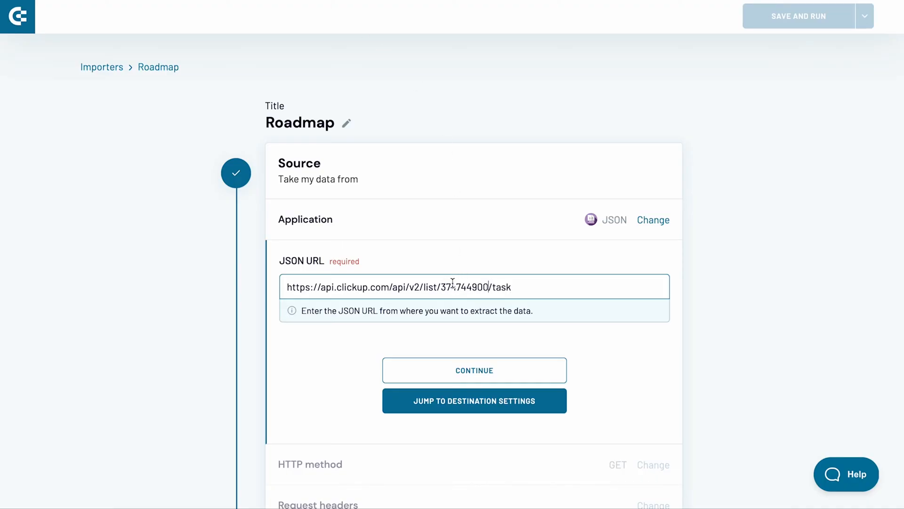
left_click(474, 370)
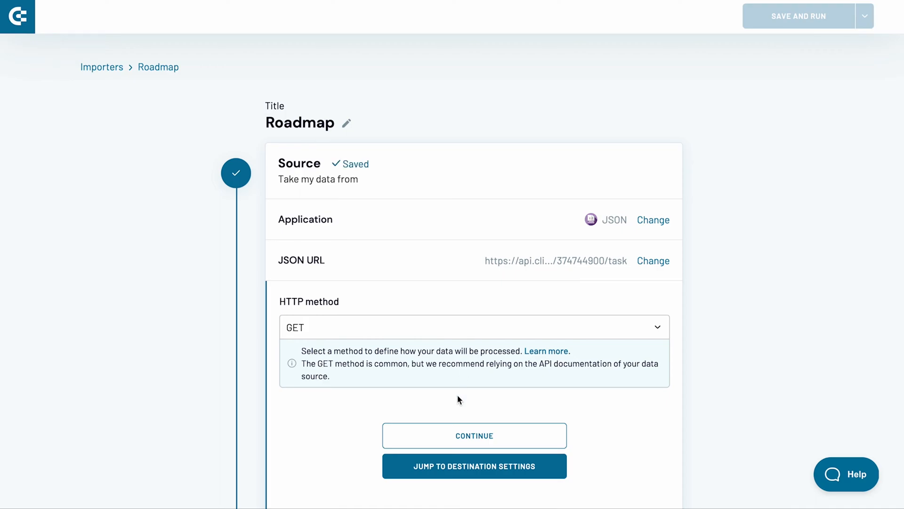
left_click(474, 435)
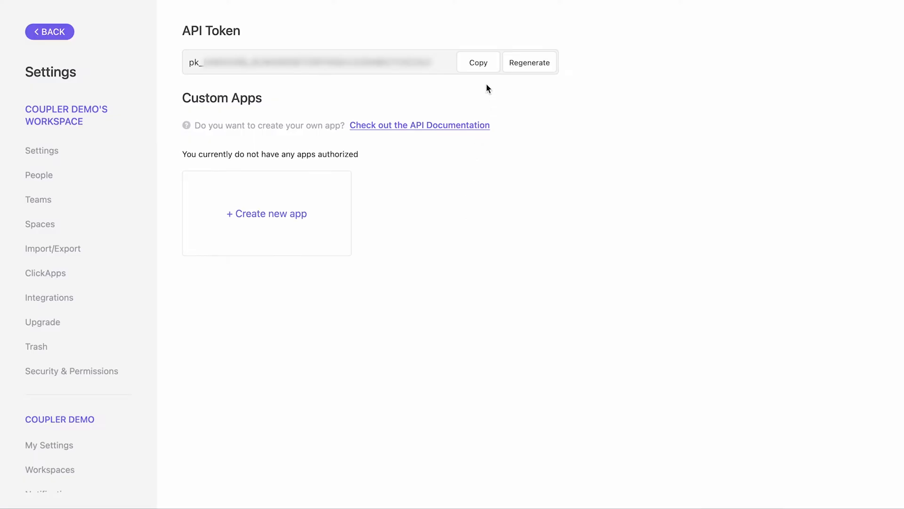
Copy the personal API token from ClickUp's Apps settings
left_click(477, 62)
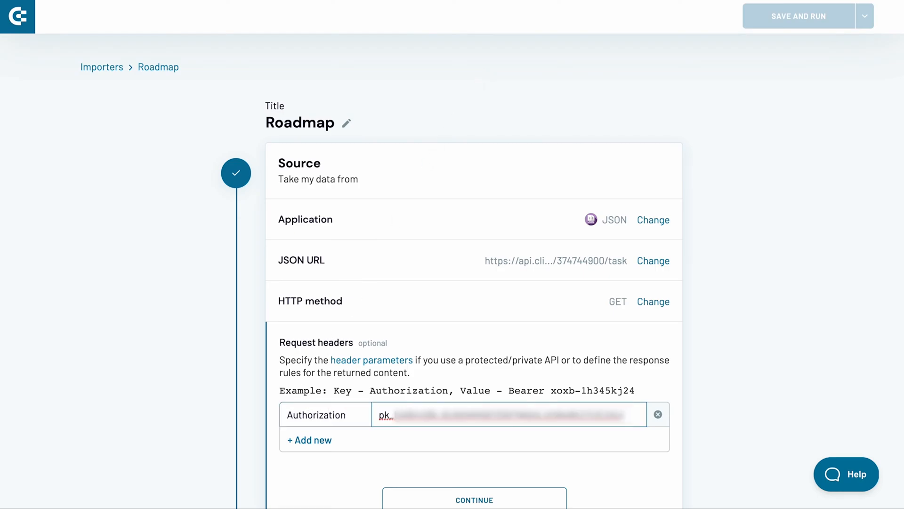
Save the Authorization header, skip query parameters, set Path to tasks and continue to destination
left_click(474, 500)
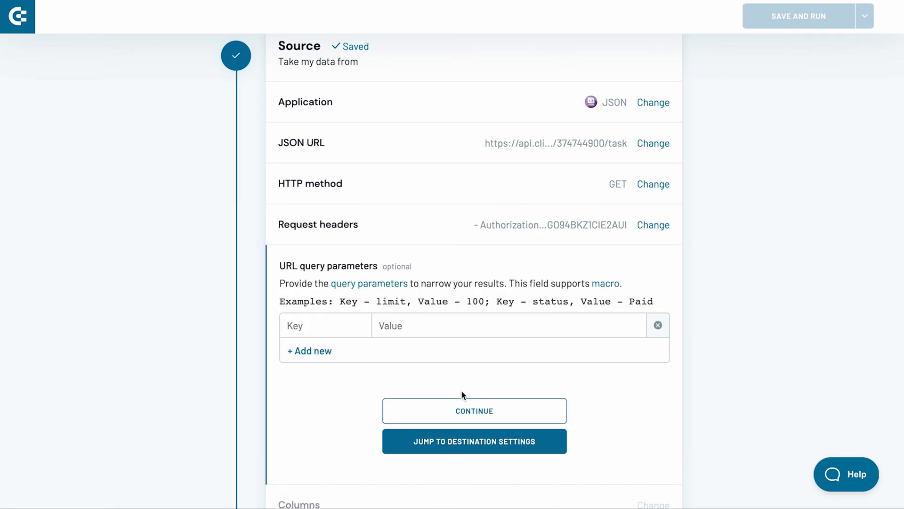
left_click(474, 411)
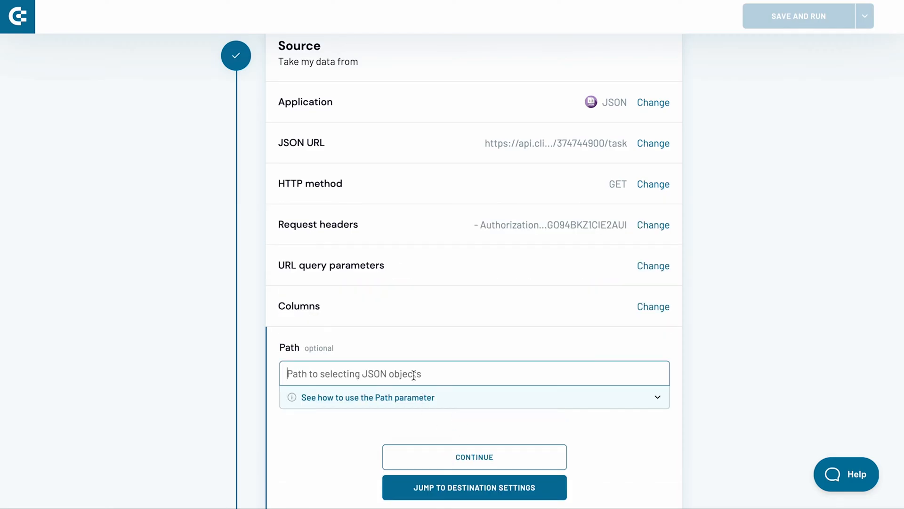
type("tasks")
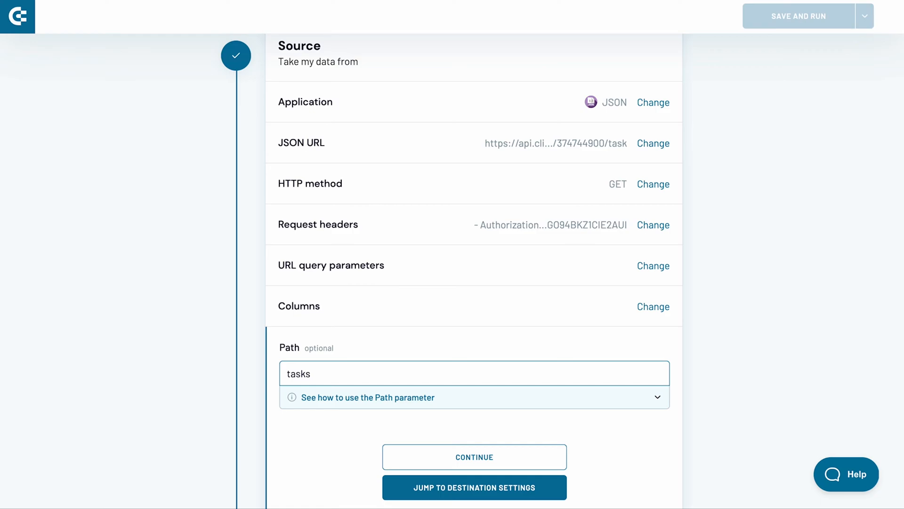
left_click(367, 397)
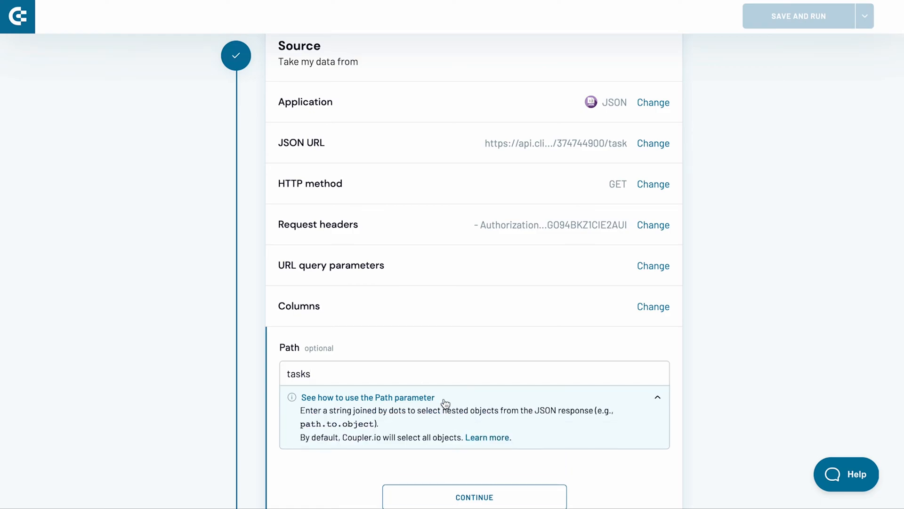
left_click(656, 396)
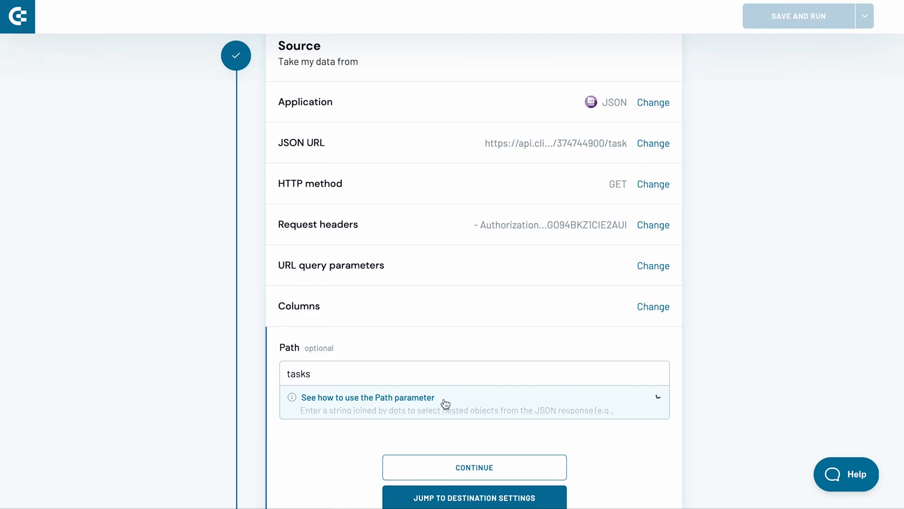
left_click(474, 467)
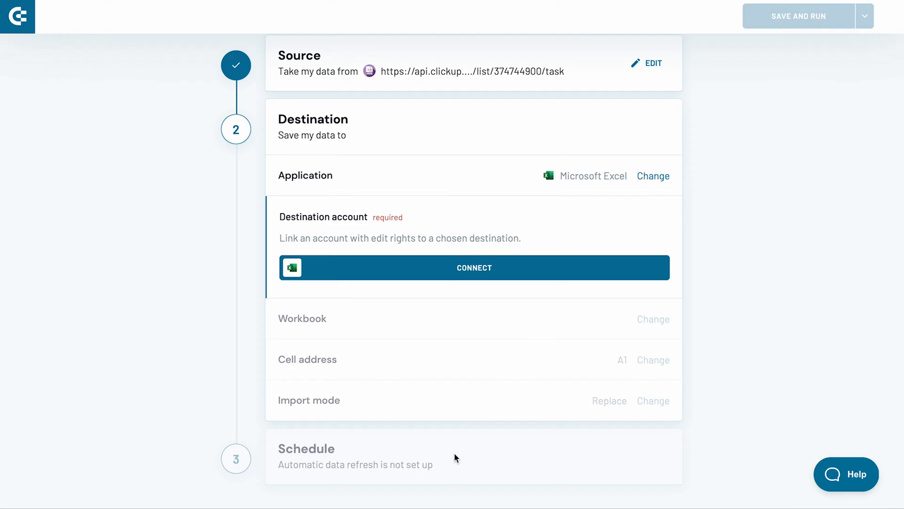
Connect a Microsoft account and choose JSON to Excel.xlsx from OneDrive as the workbook
left_click(474, 267)
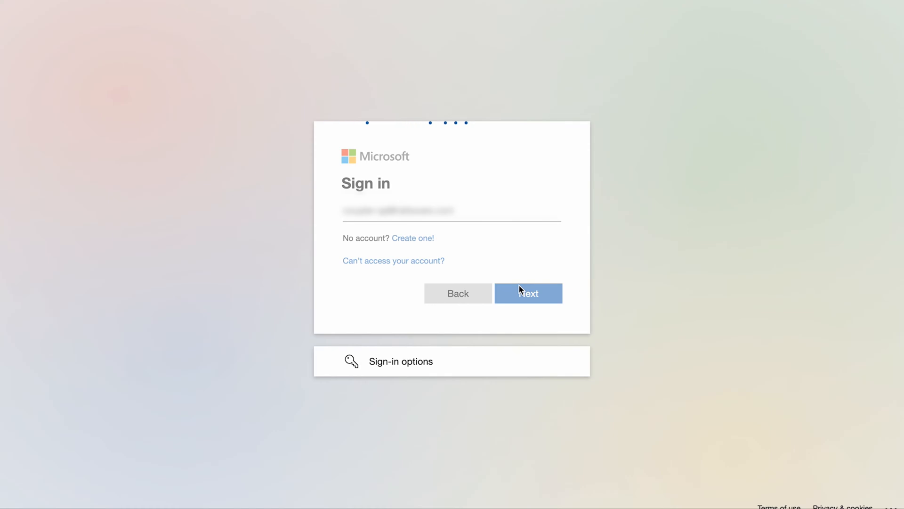
left_click(528, 292)
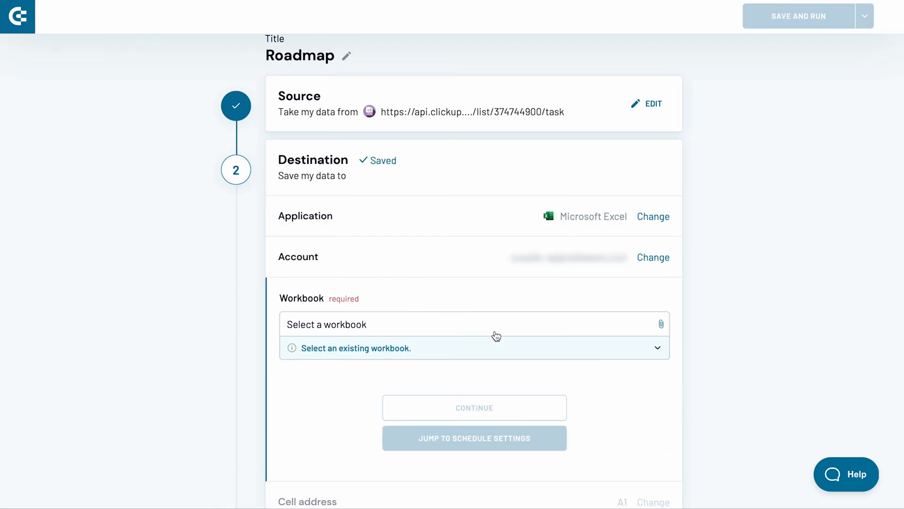
left_click(474, 324)
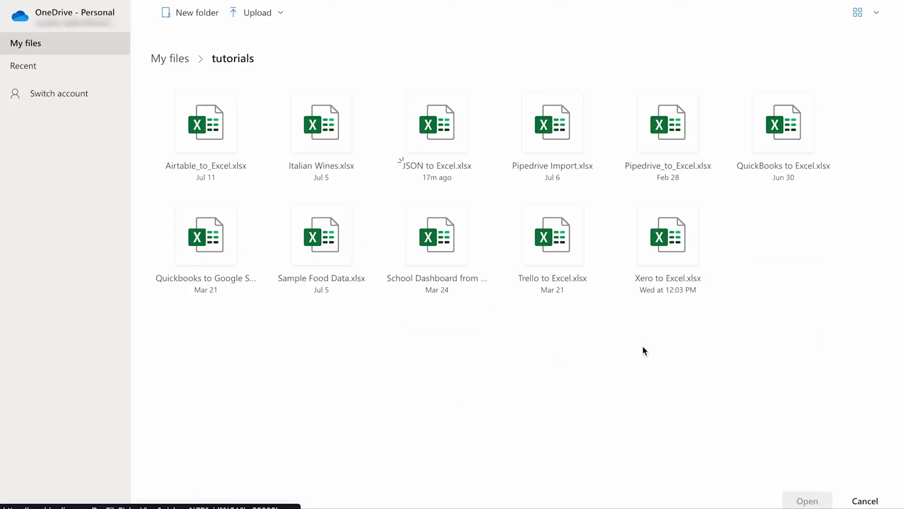
left_click(436, 123)
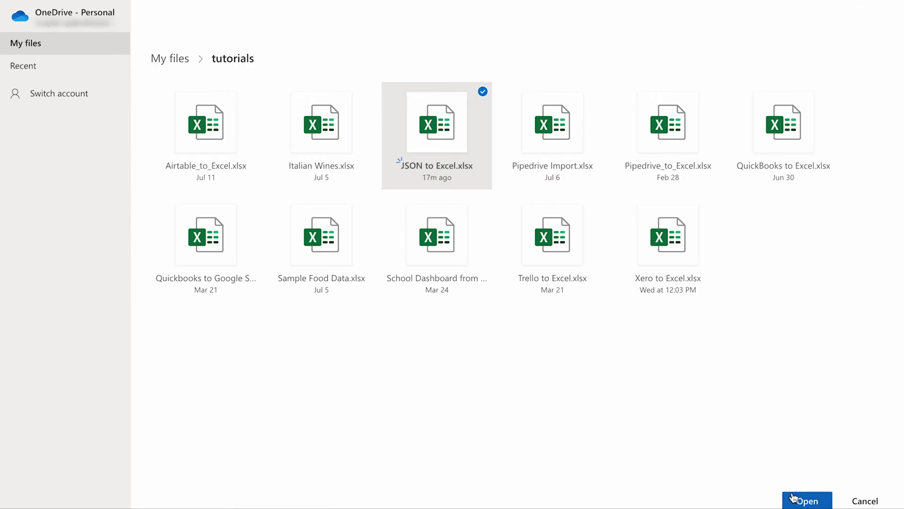
left_click(806, 500)
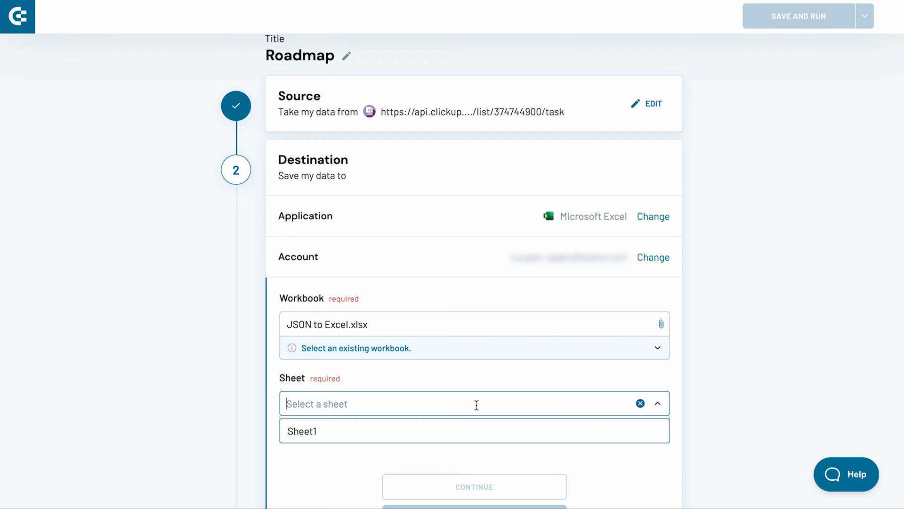
Write the data to a new sheet named JSON starting at cell A1
type("JSON")
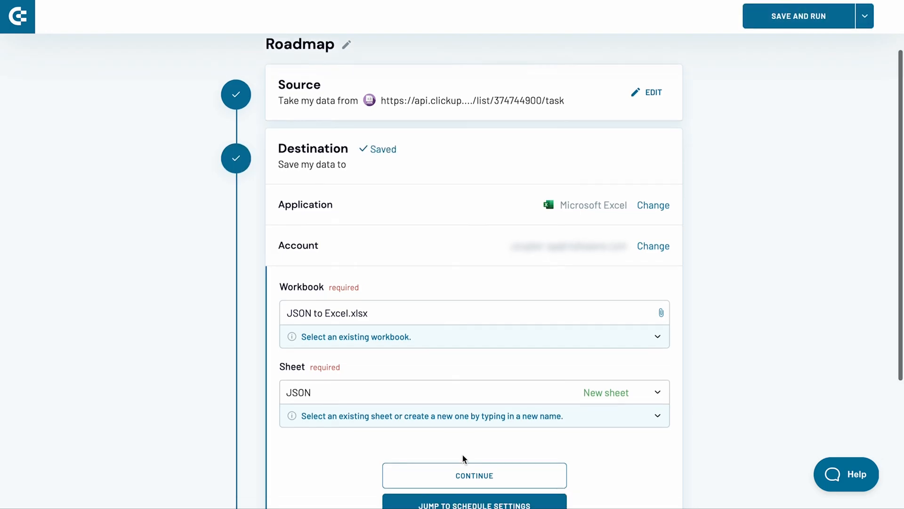
left_click(474, 474)
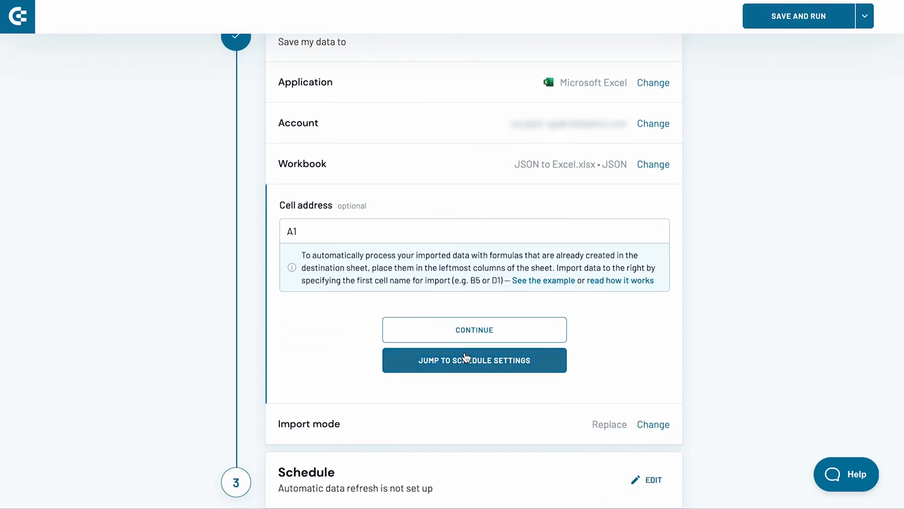
mouse_move(469, 348)
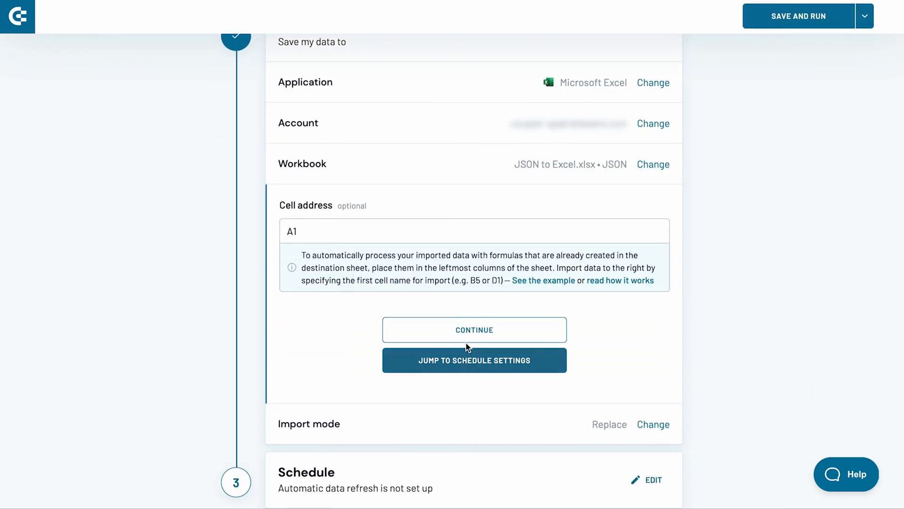
left_click(474, 329)
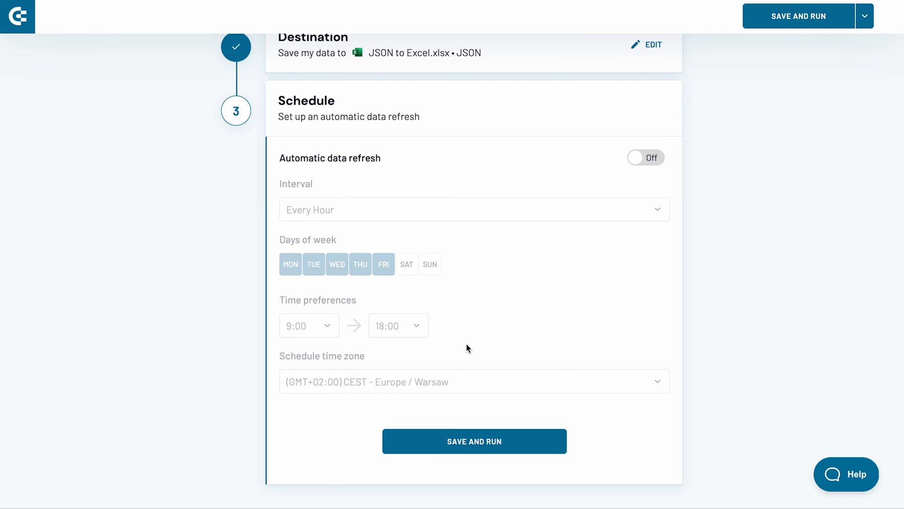
Enable automatic refresh every day at 6:00, then save and run the first import
left_click(646, 158)
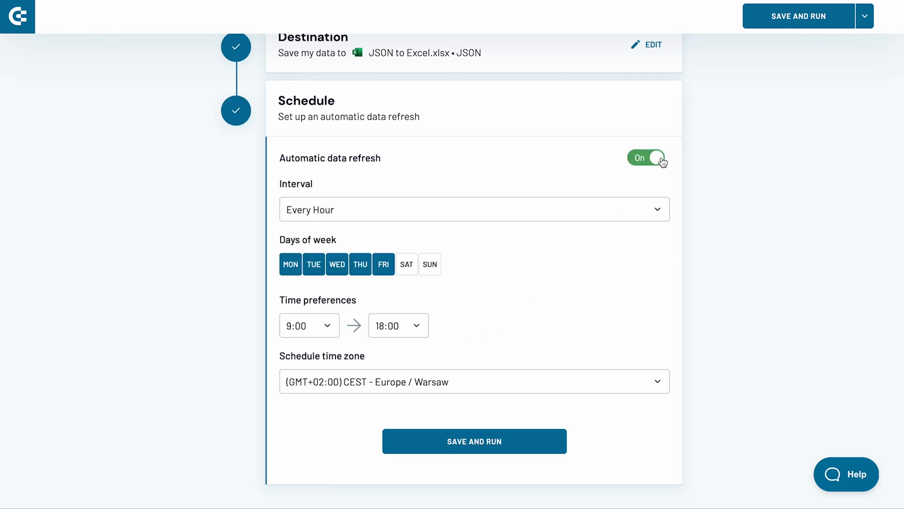
left_click(646, 158)
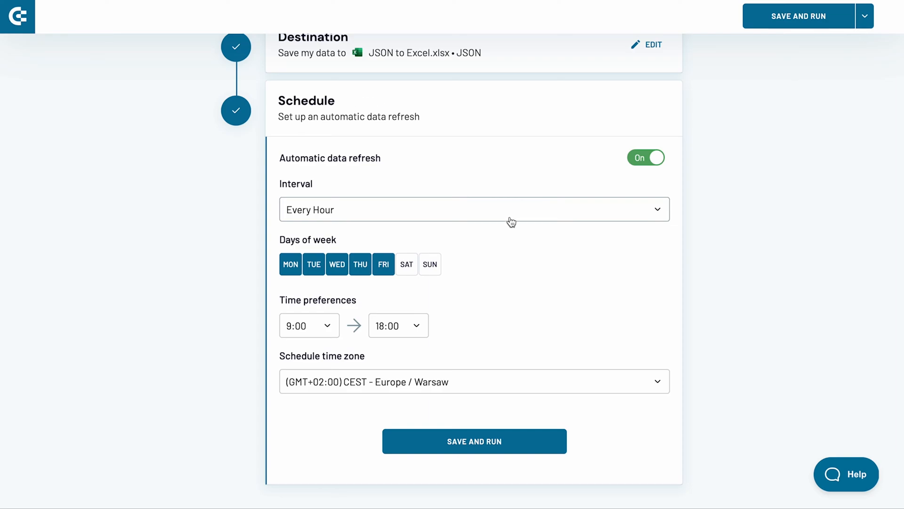
left_click(473, 209)
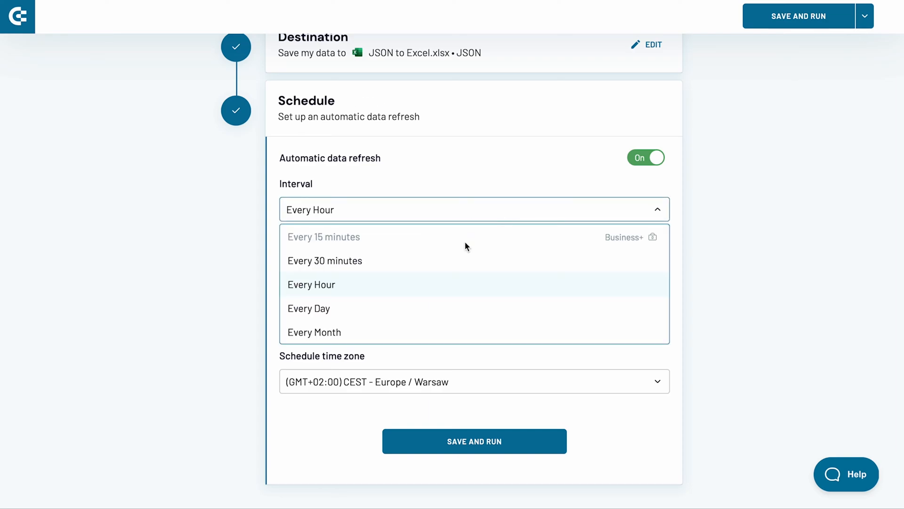
left_click(309, 308)
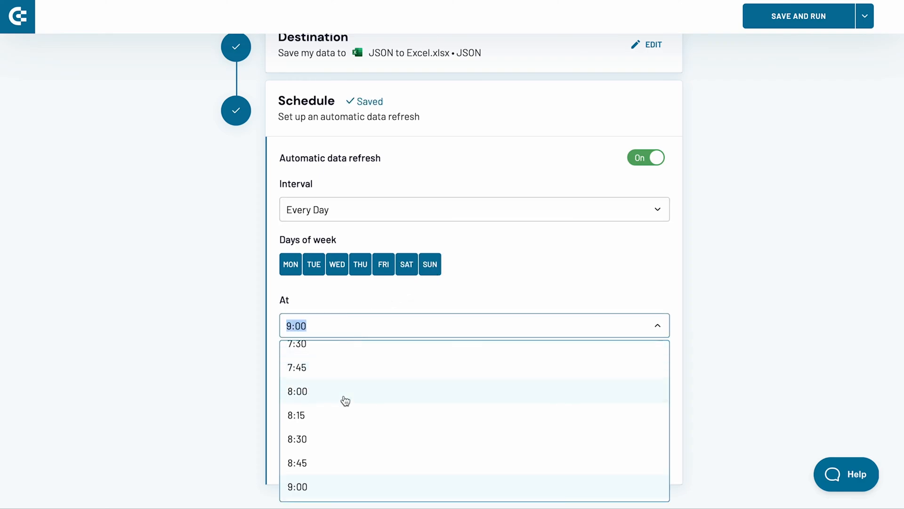
type("6:00")
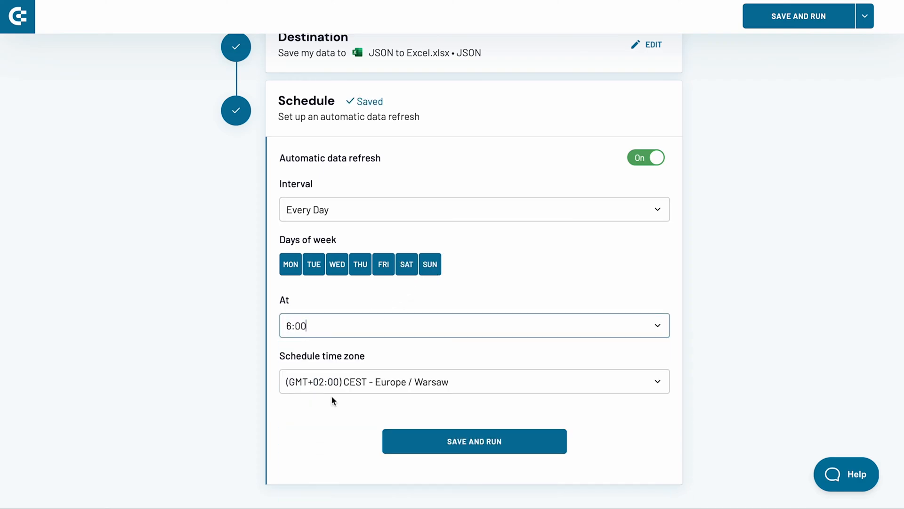
left_click(474, 441)
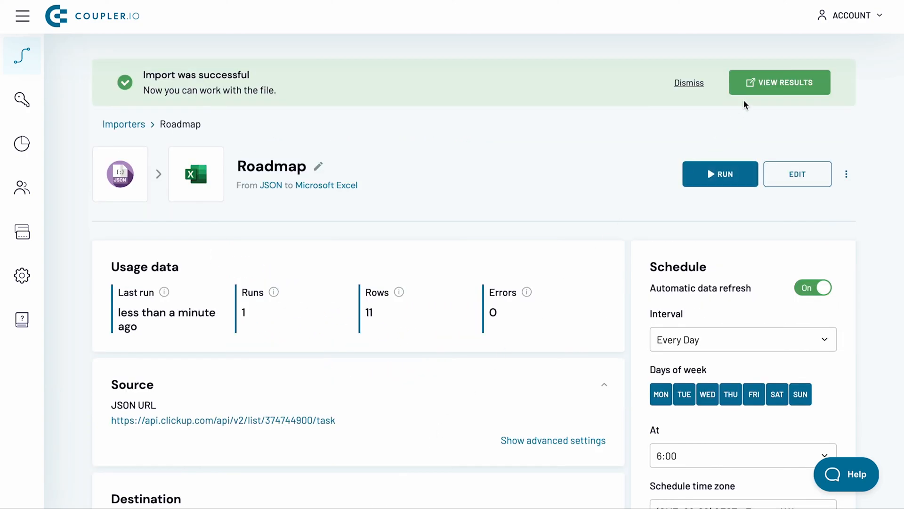
Bring up the Help widget and switch it to the Ask tab with the support email form
left_click(779, 82)
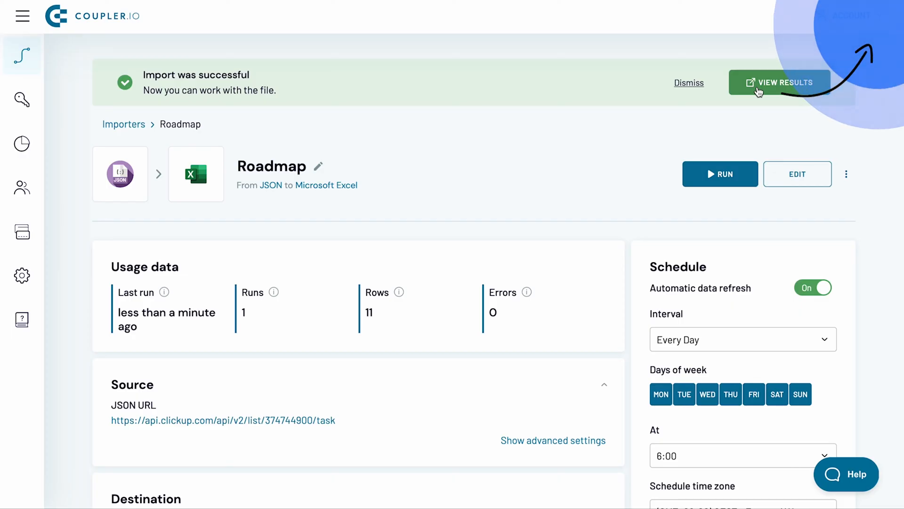
left_click(846, 474)
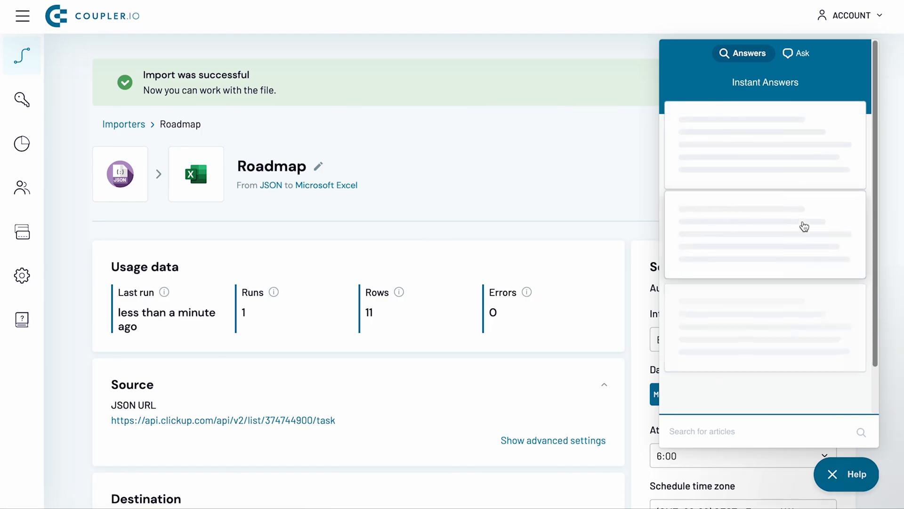
left_click(801, 53)
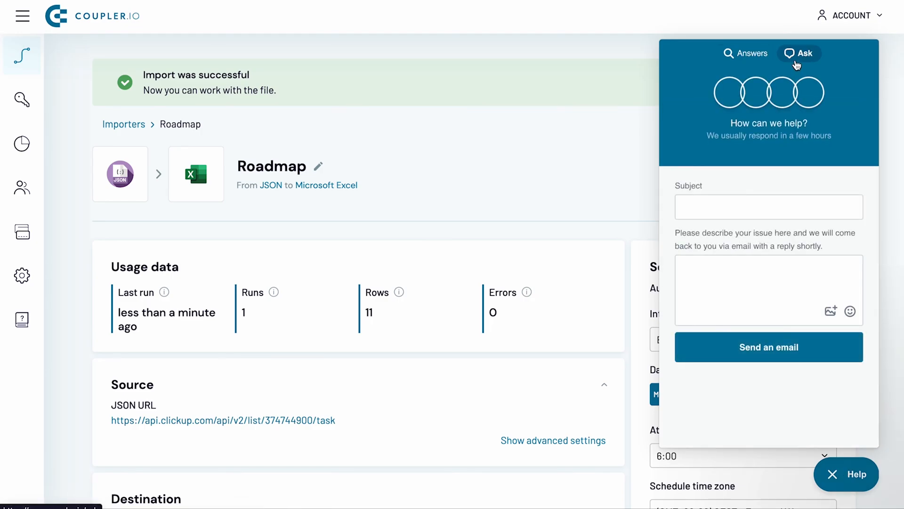